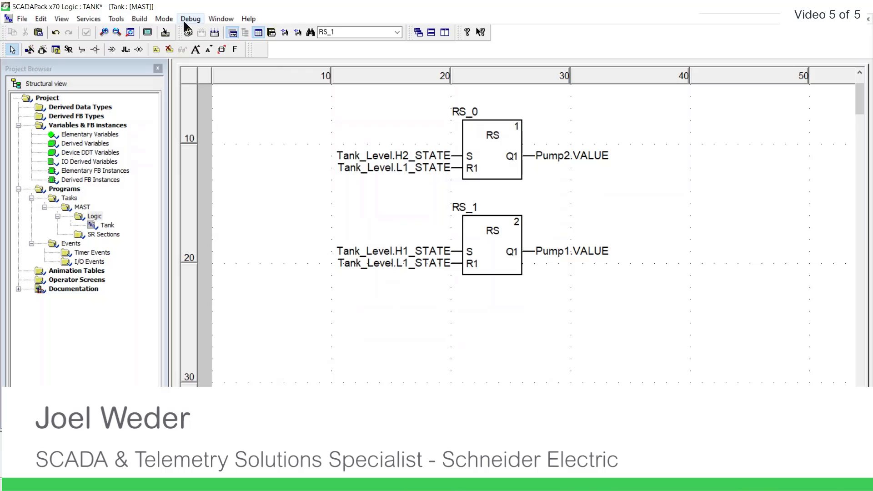
Analyze the Tank logic project and review the output showing 0 errors and 0 warnings.
click(139, 18)
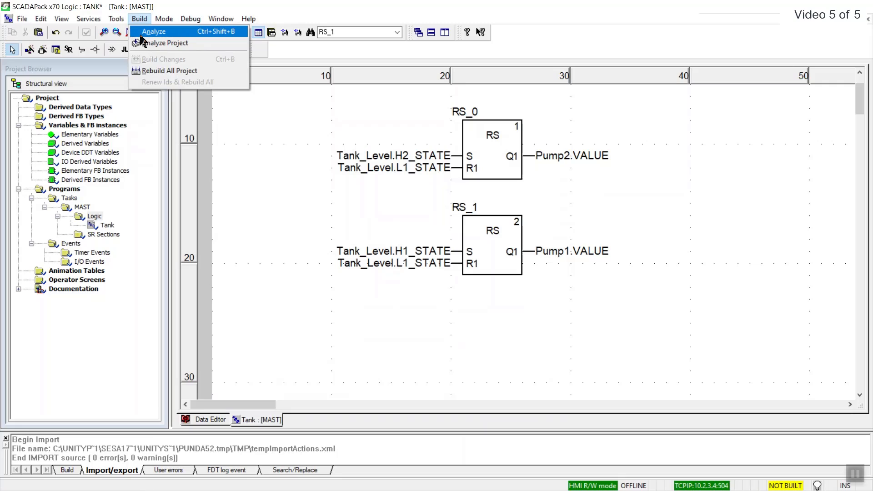
mouse_move(164, 43)
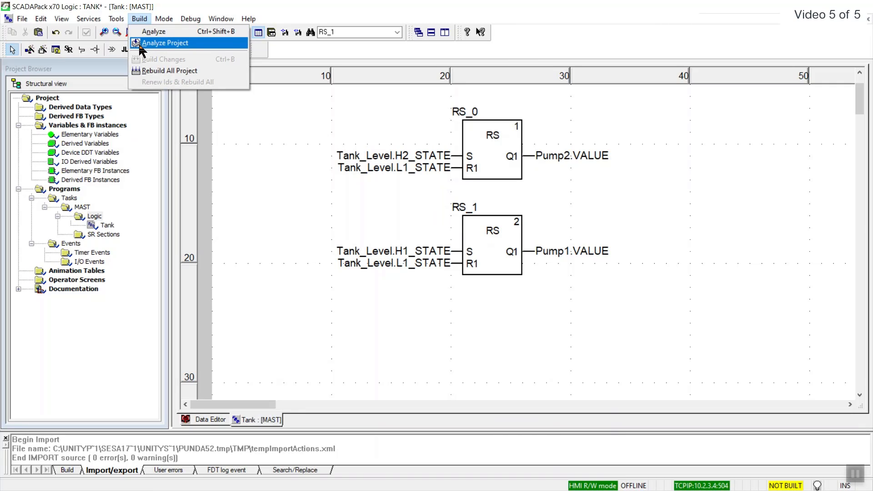
click(164, 43)
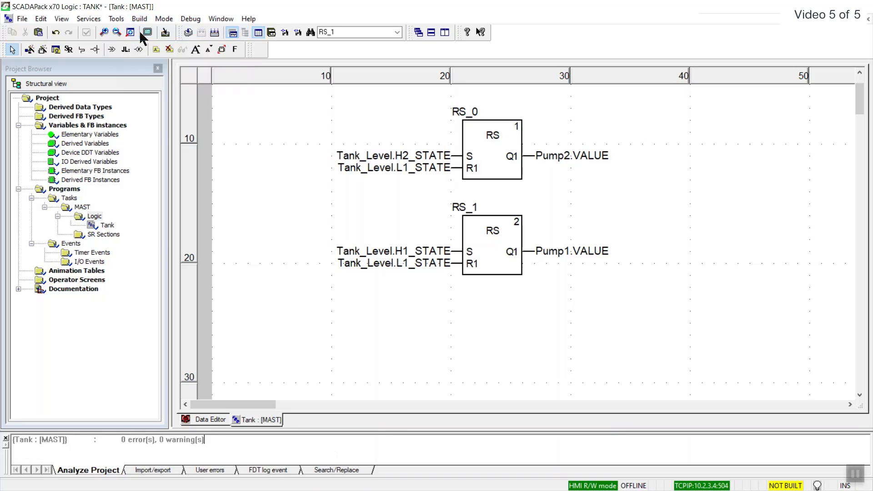
mouse_move(117, 439)
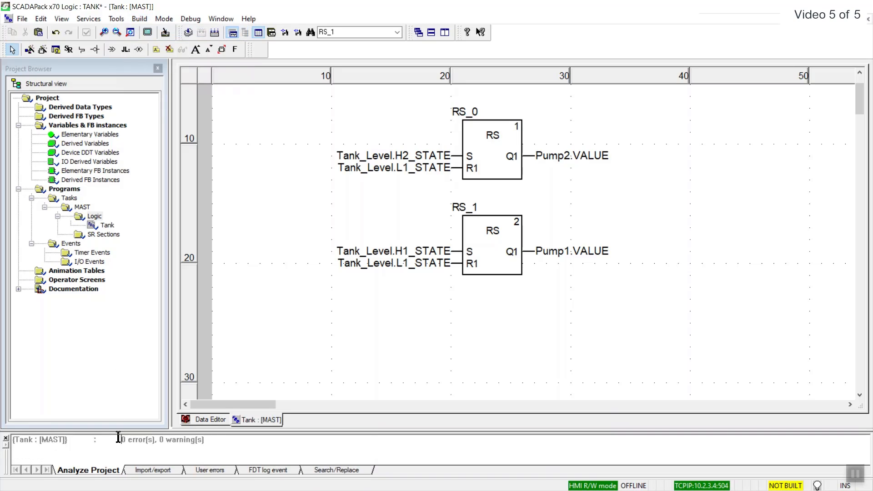
double_click(161, 439)
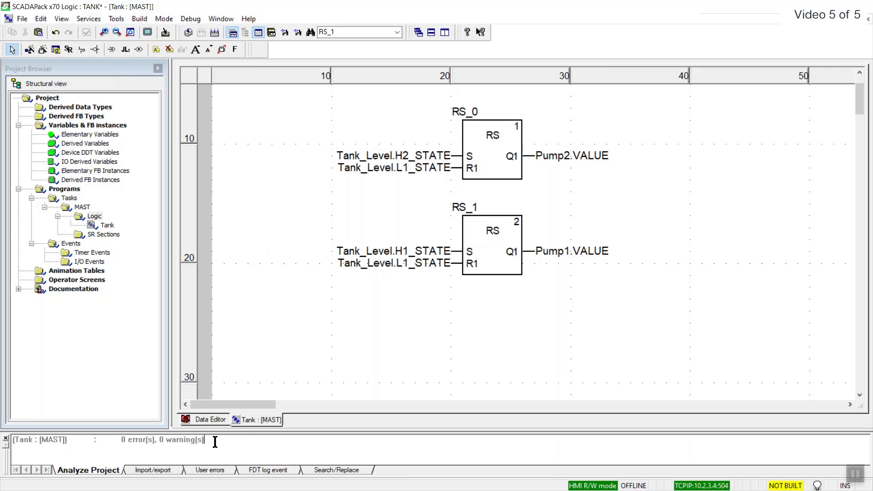
mouse_move(409, 321)
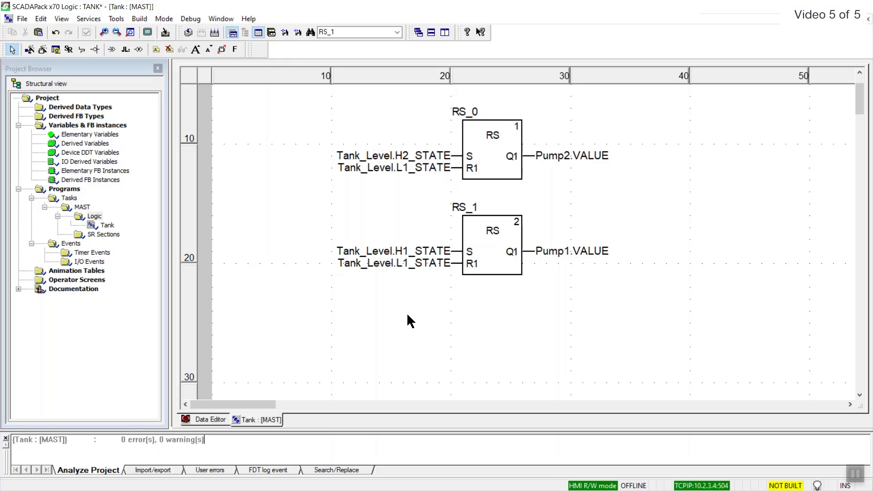
mouse_move(116, 18)
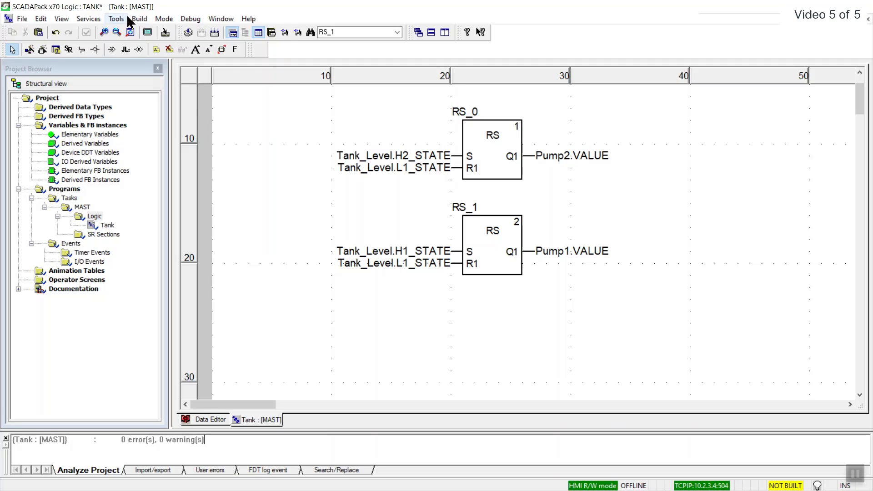
Start a full Rebuild All of the Tank project from the Build menu.
click(139, 18)
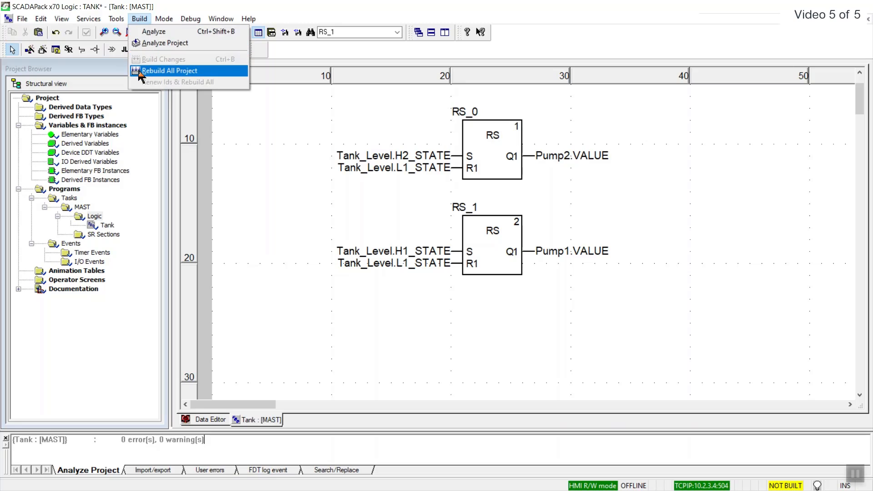
mouse_move(161, 59)
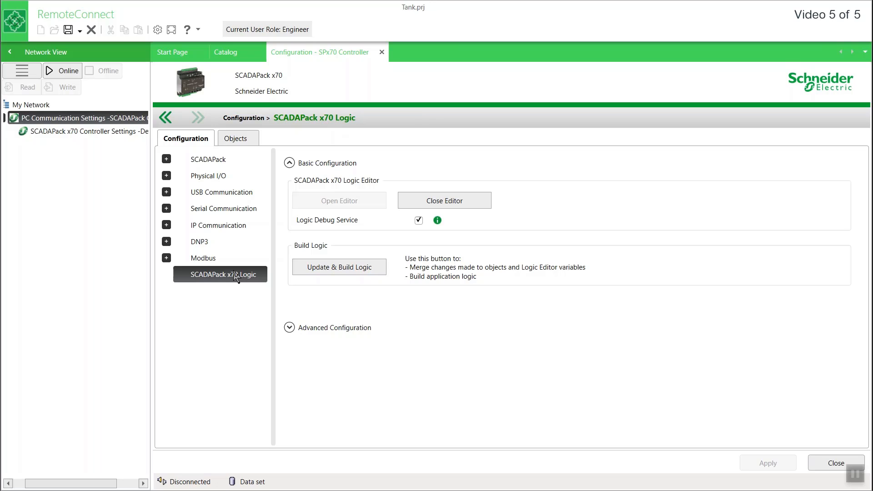
Run Update & Build Logic on the SCADAPack x70 Logic page and confirm it.
click(339, 267)
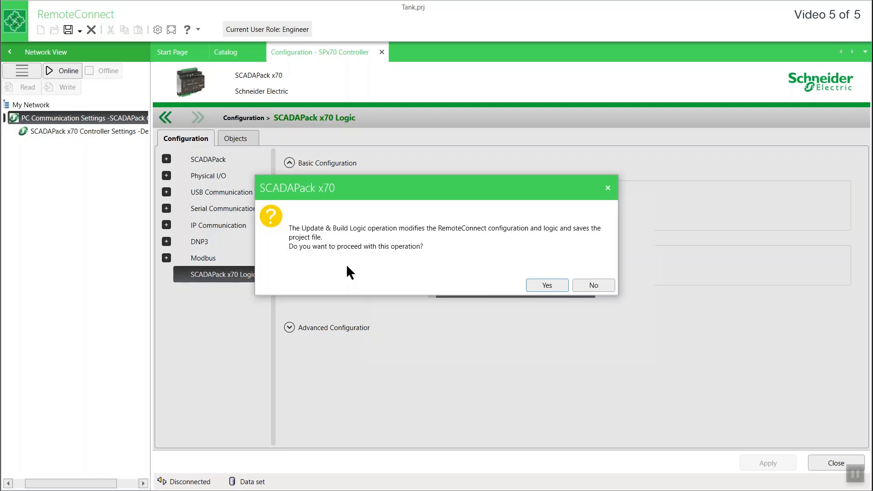
click(546, 285)
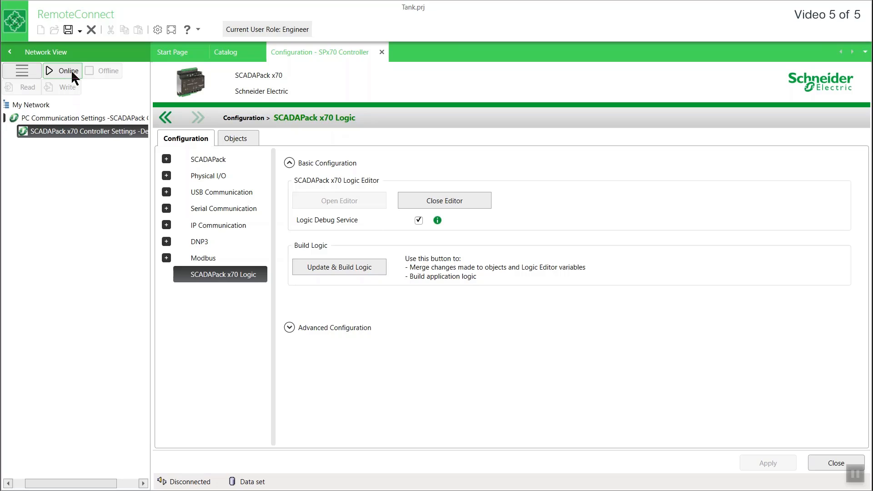
Go online and set Security Lock to 'Device does not require a password'.
click(63, 70)
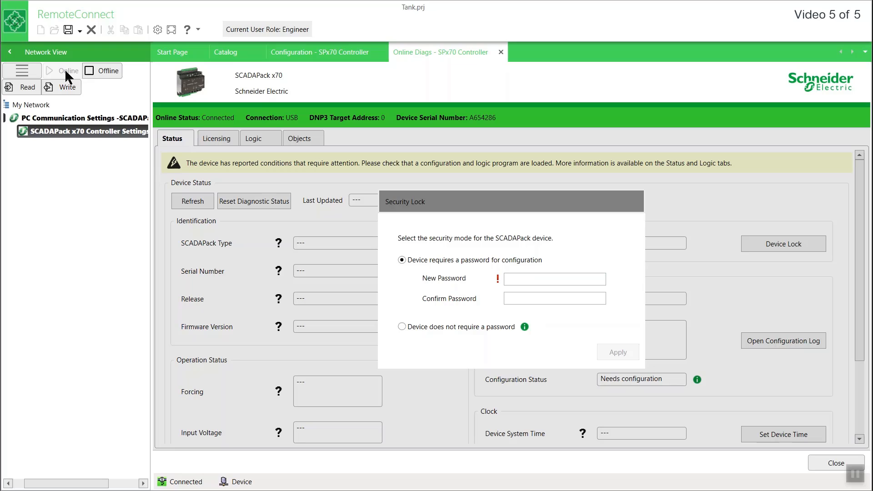
mouse_move(409, 298)
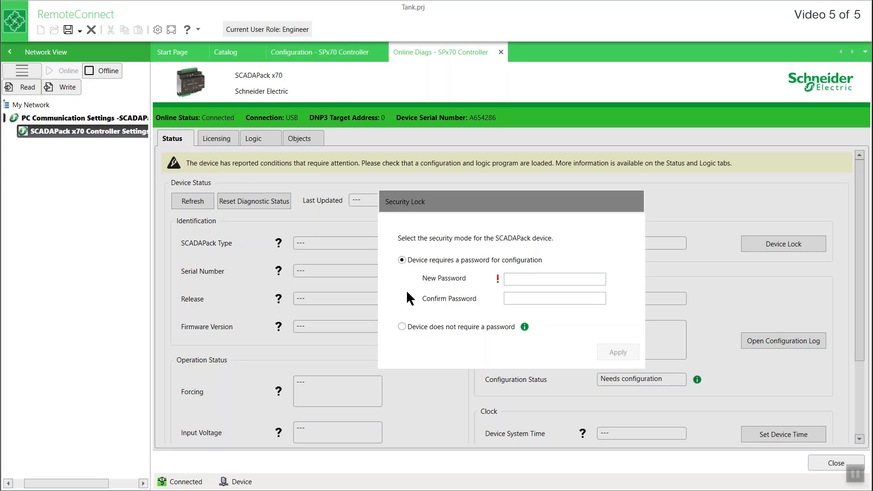
click(401, 326)
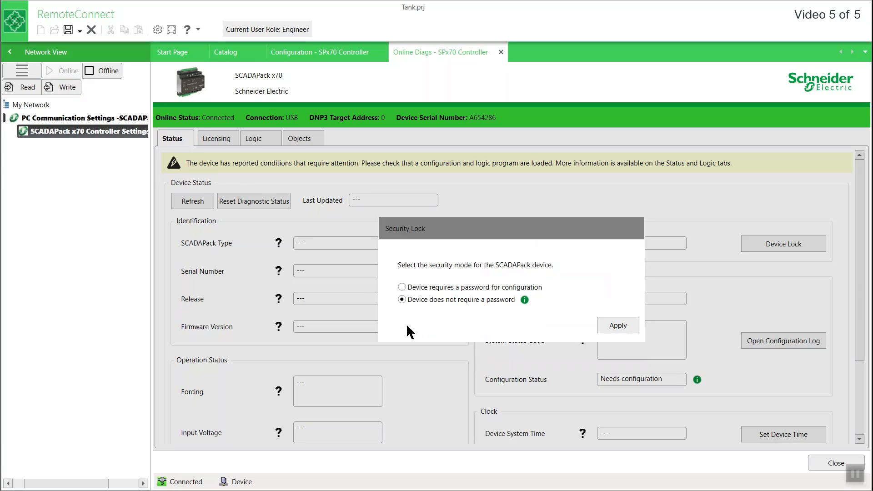
click(617, 325)
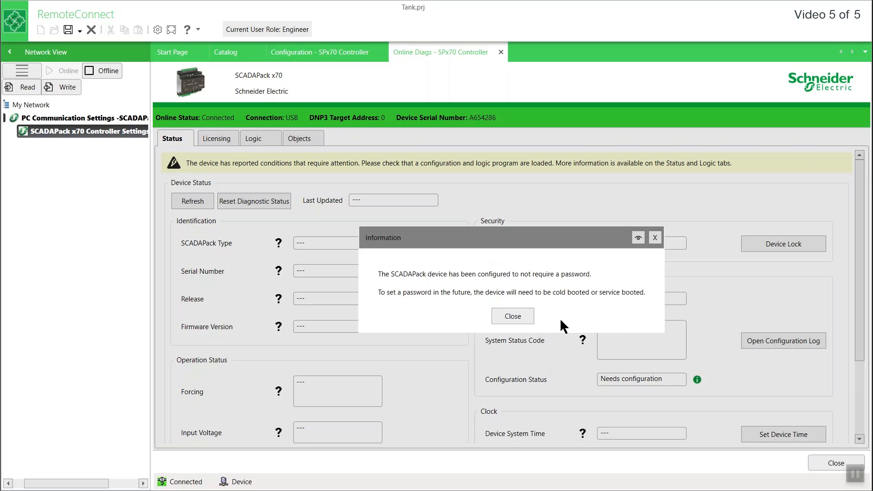
click(511, 316)
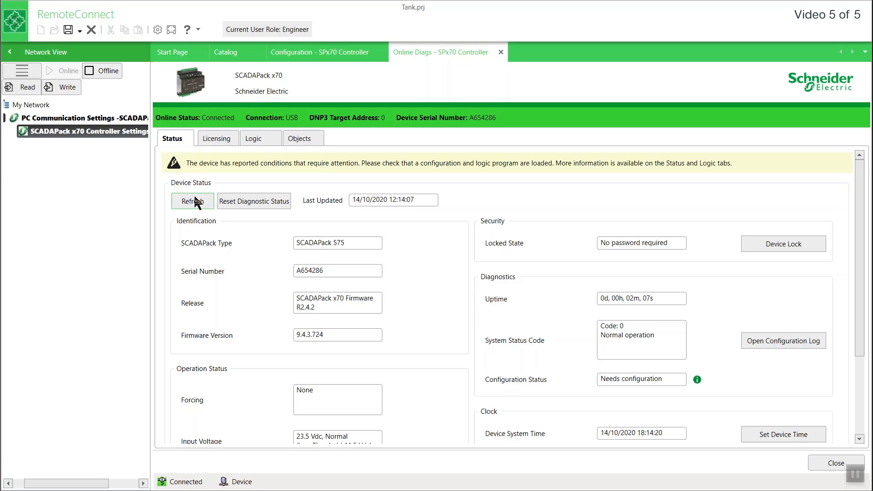
Refresh Online Diags status: SCADAPack 575, firmware R2.4.2, Needs configuration.
click(192, 201)
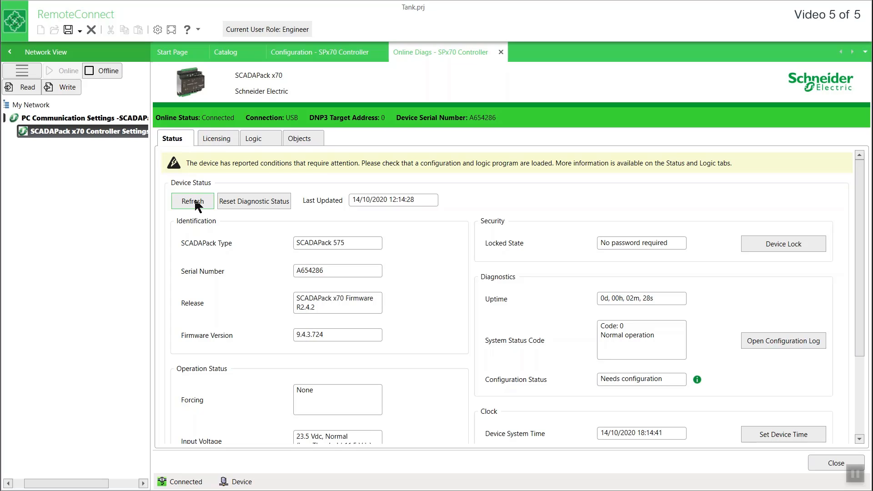
mouse_move(65, 88)
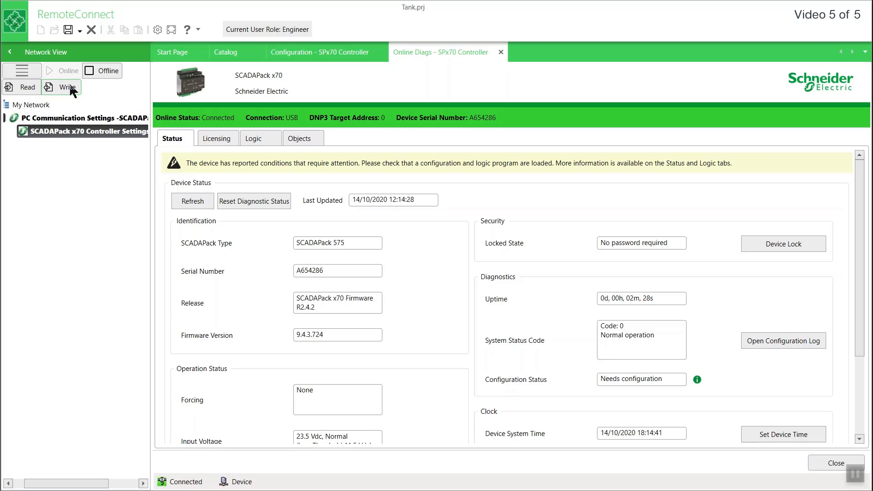
Write configuration and logic to the controller, confirming and acknowledging the success message.
click(62, 87)
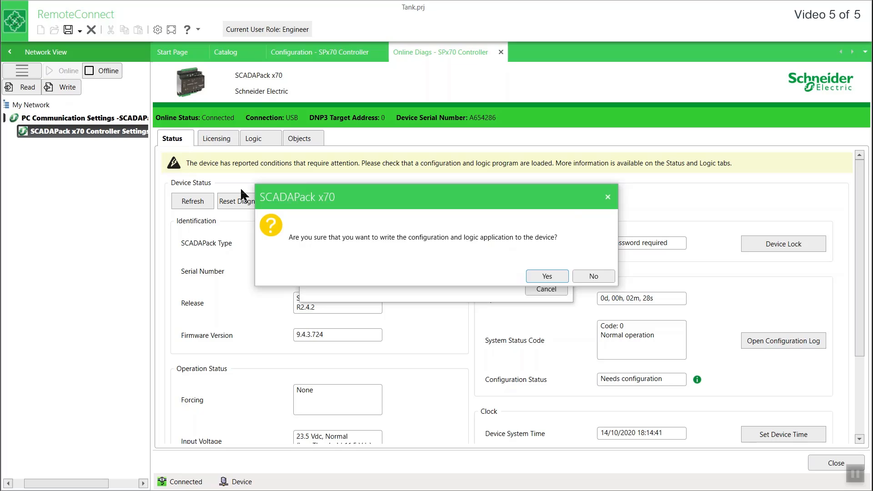
click(546, 276)
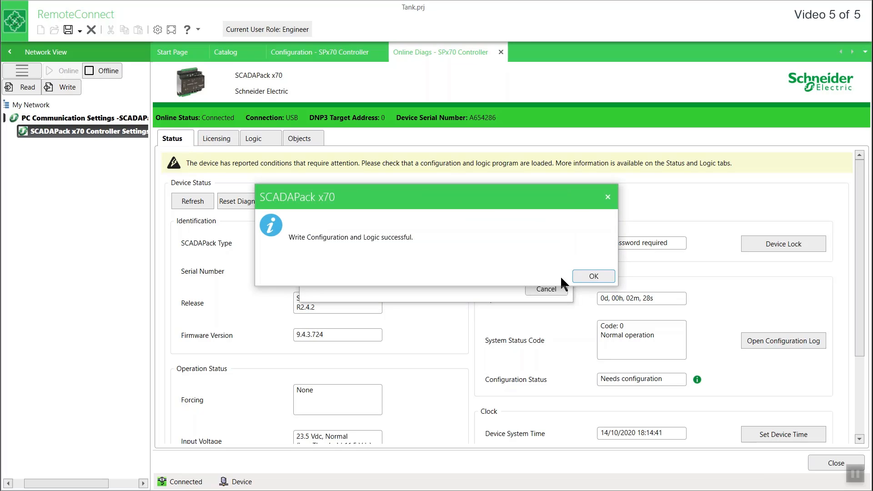
mouse_move(548, 283)
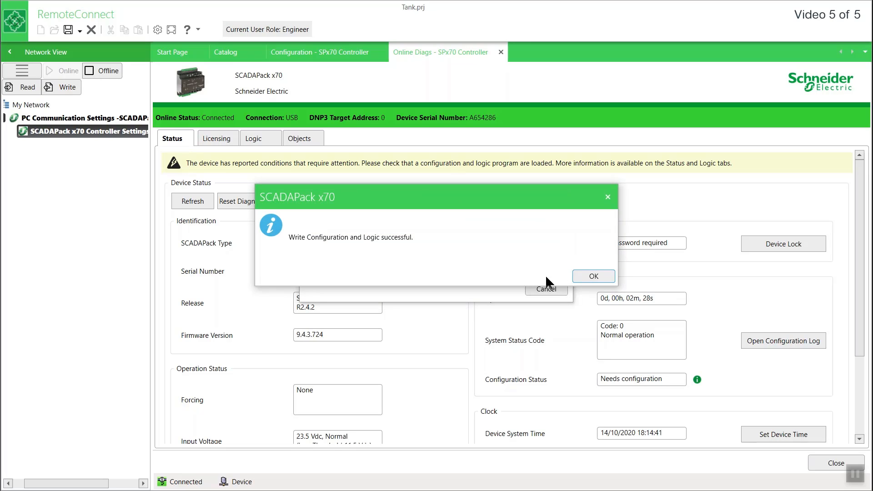
click(592, 276)
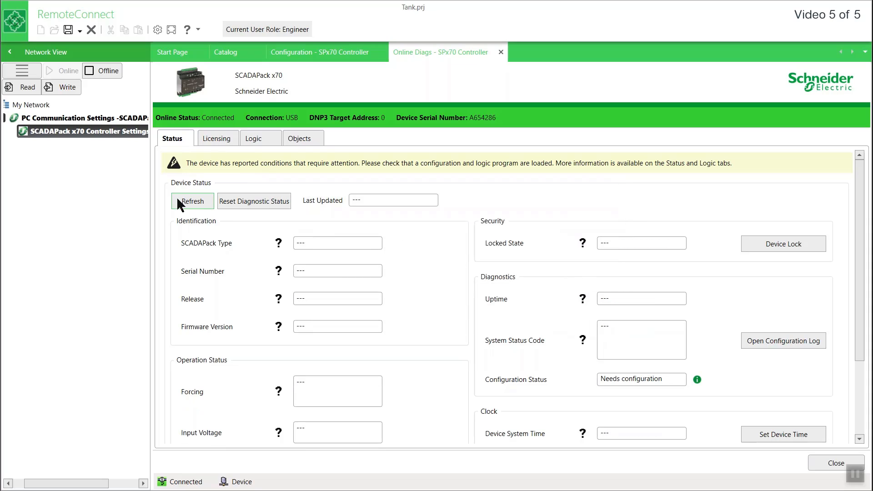
Refresh status to confirm Configured, then view the Objects tab browsers.
click(191, 201)
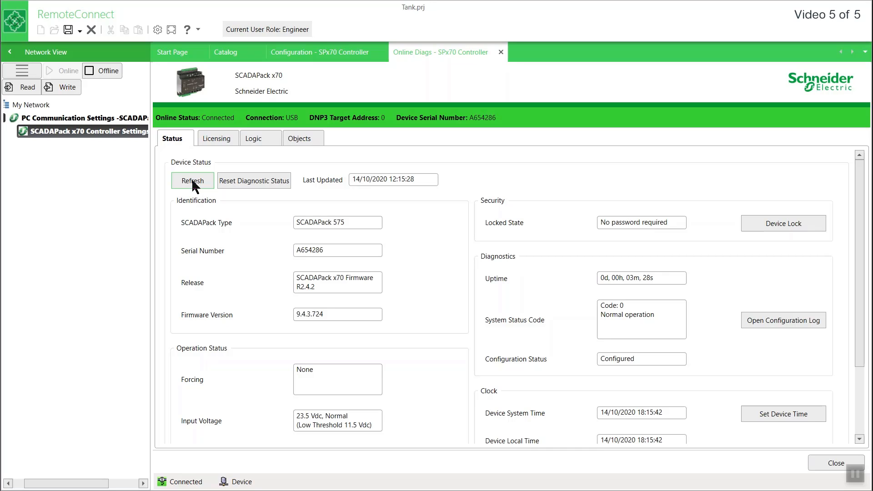
click(302, 138)
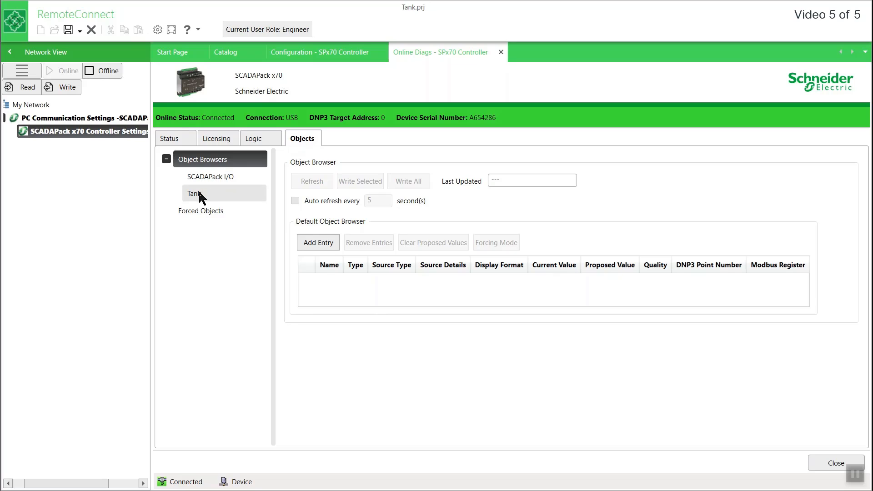
Open the Tank object browser and enable auto refresh every 1 second.
click(194, 193)
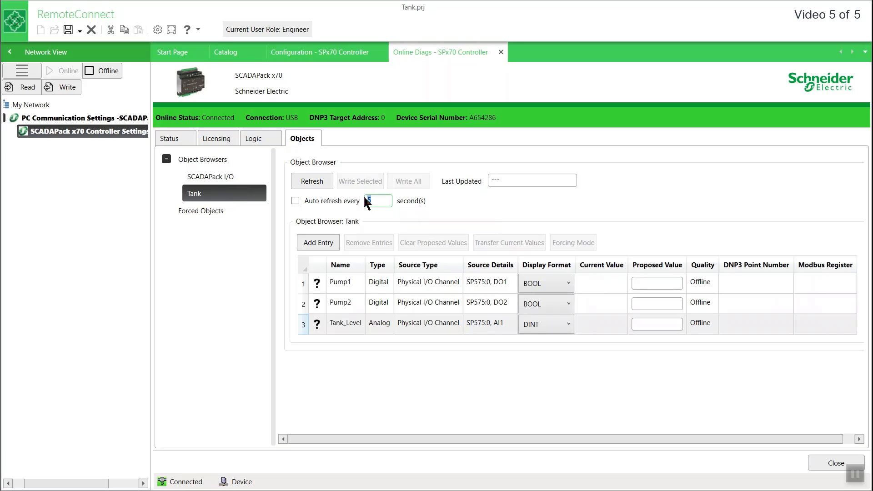
text(1)
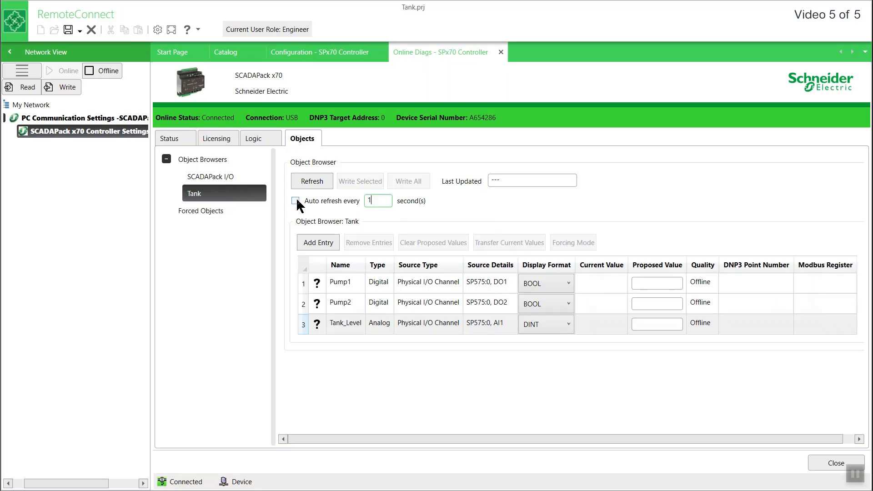
click(296, 201)
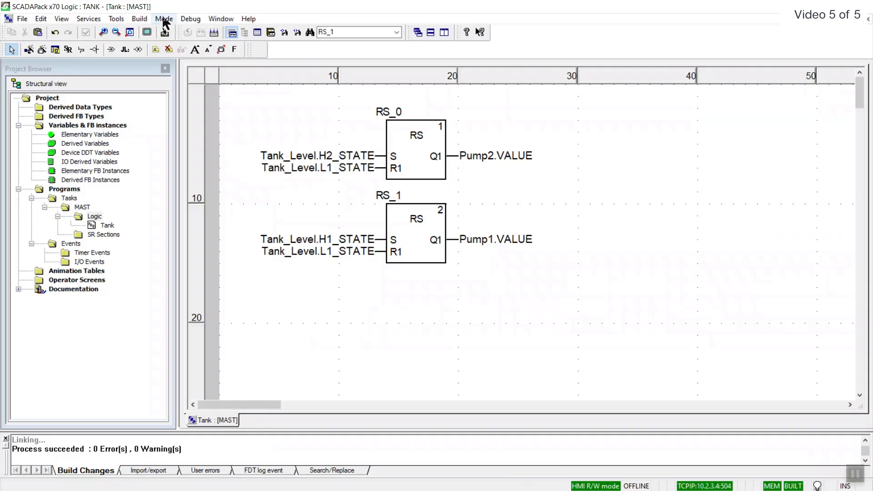
Connect the Logic Editor to the controller via Mode > Connect and select RS_0.
click(163, 18)
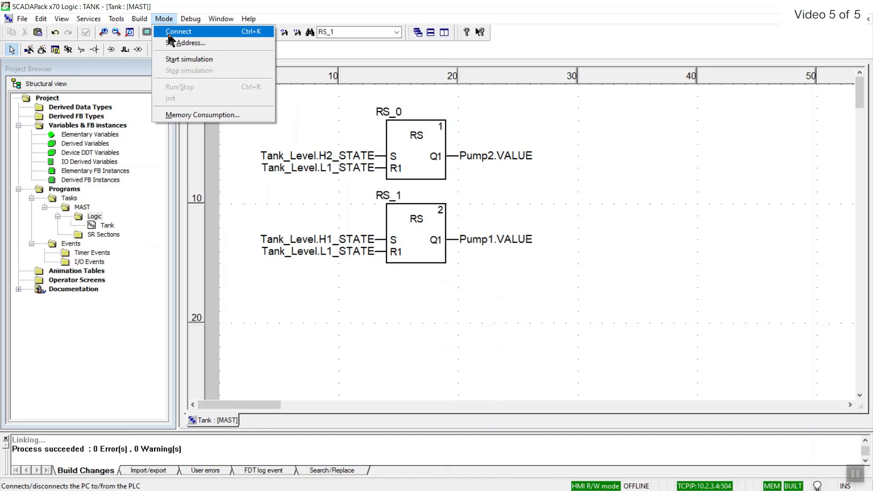
click(179, 31)
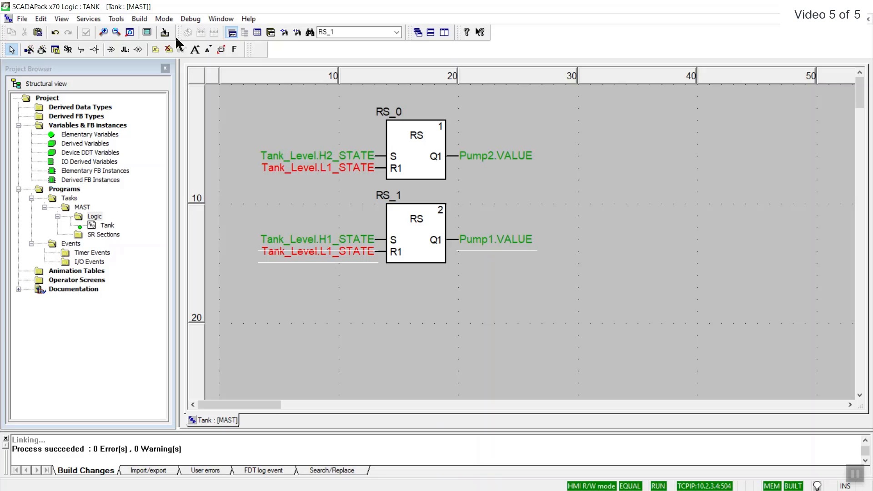
click(416, 150)
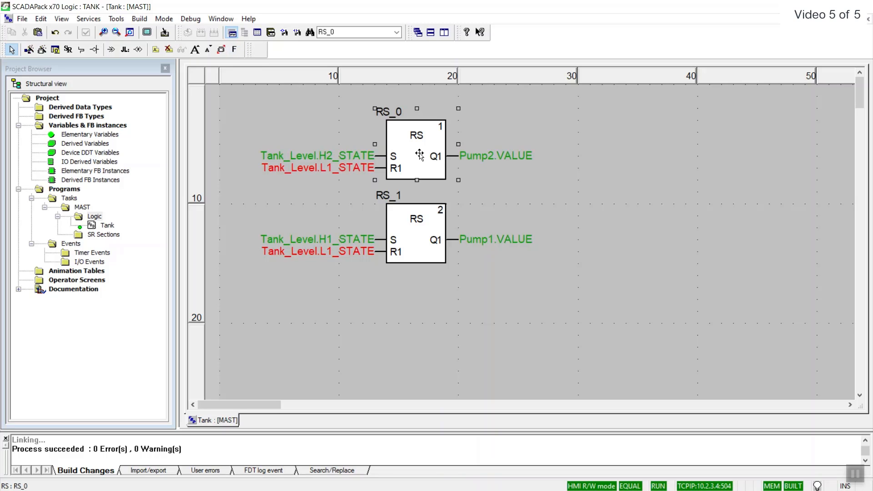
Initialize an animation table from the RS_0 block and start a new entry row.
right_click(419, 155)
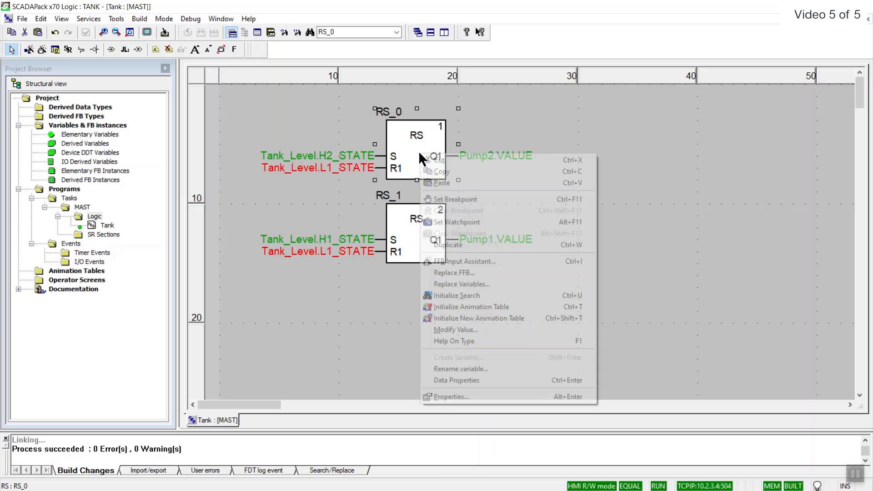
mouse_move(459, 307)
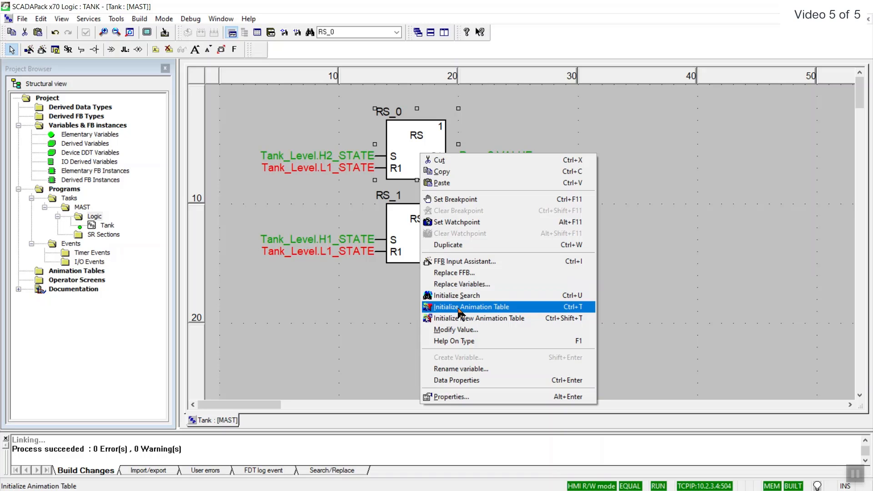
click(470, 306)
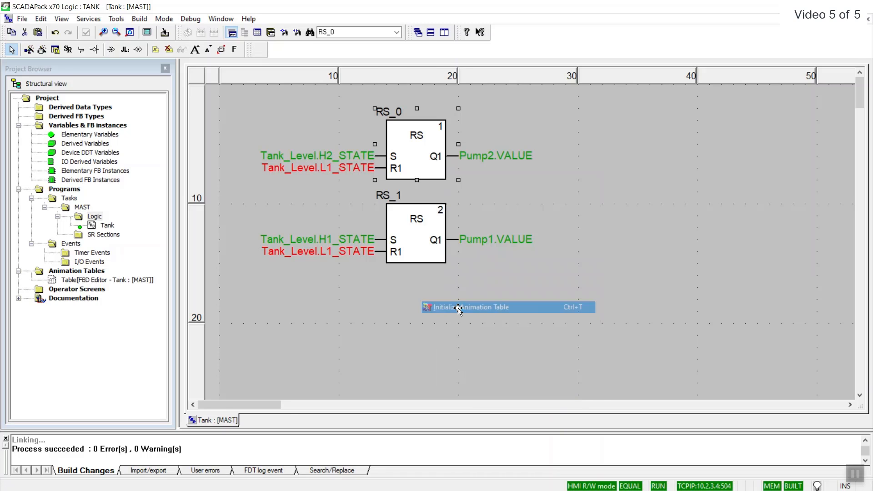
click(472, 307)
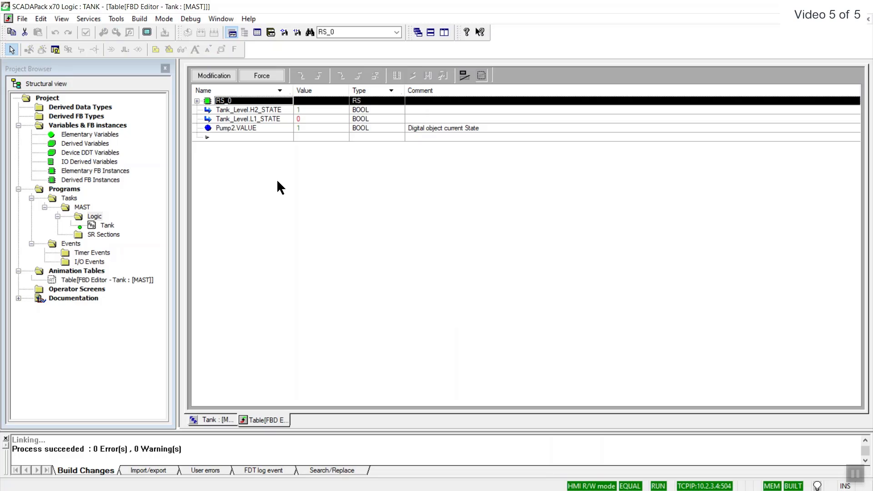
mouse_move(247, 148)
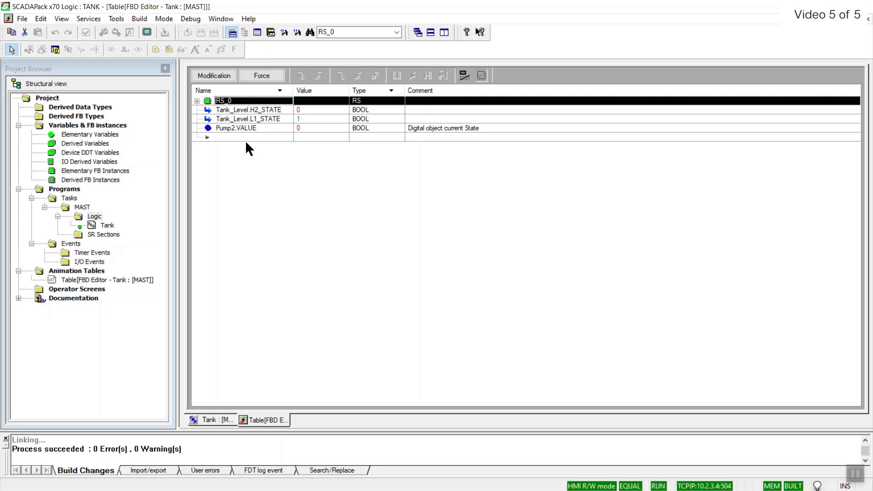
mouse_move(246, 142)
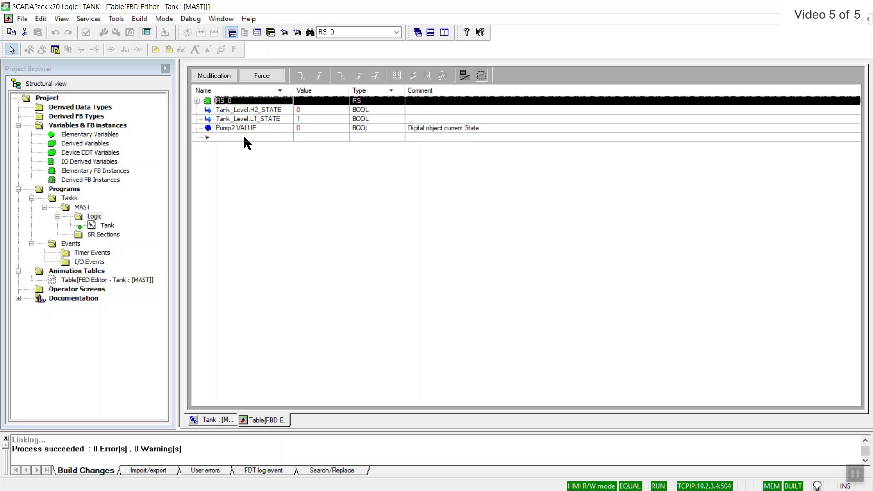
click(237, 137)
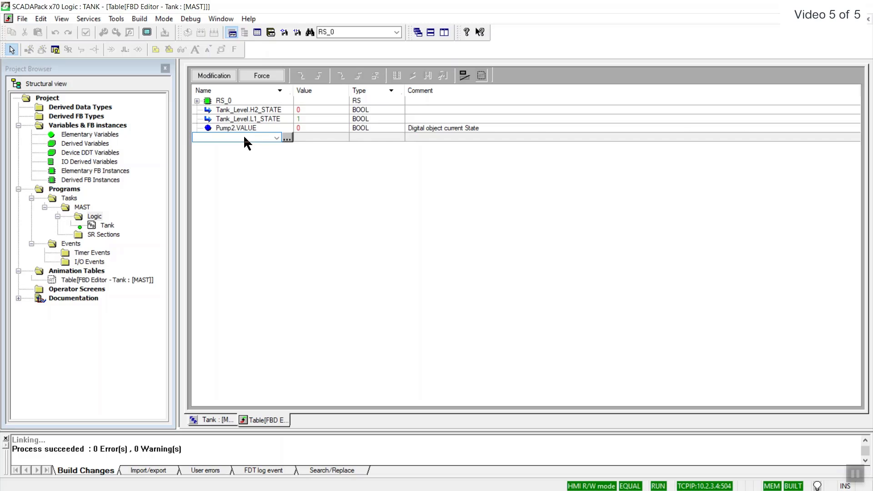
Add Tank_Level.VALUE_ENG (reading 16.75) to the RS_0 animation table and select the table in the project tree.
click(287, 137)
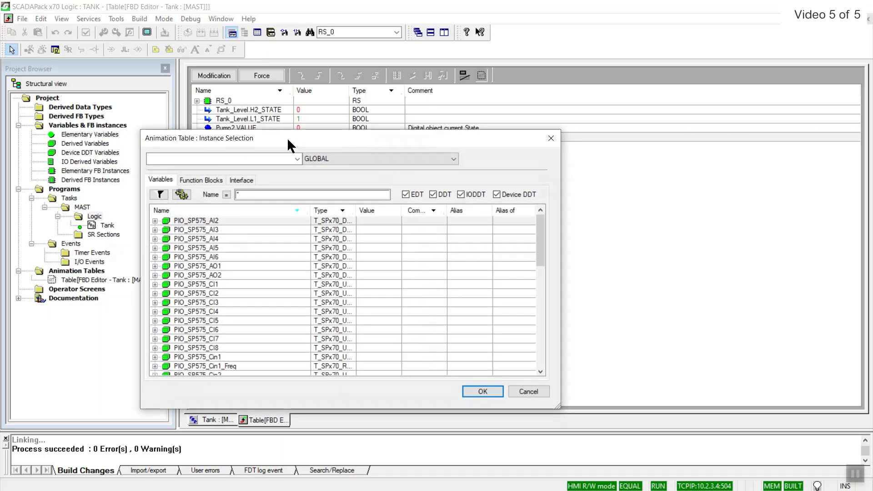
mouse_move(526, 232)
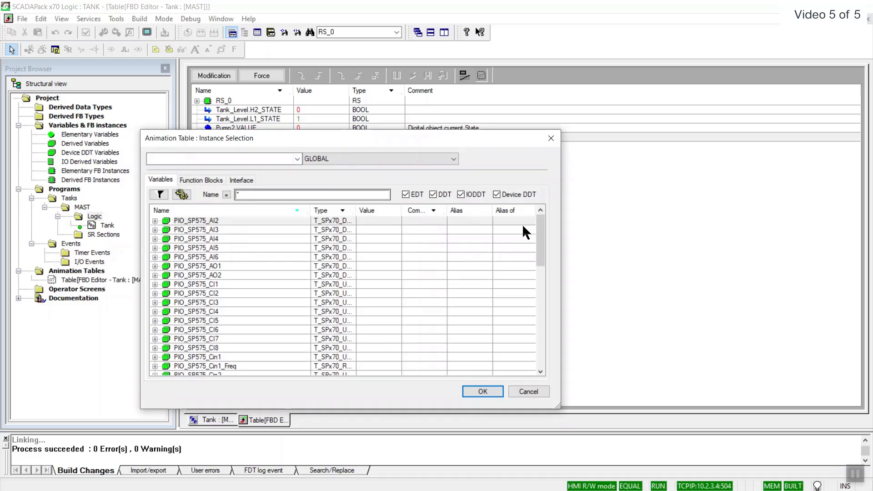
scroll(down, 3)
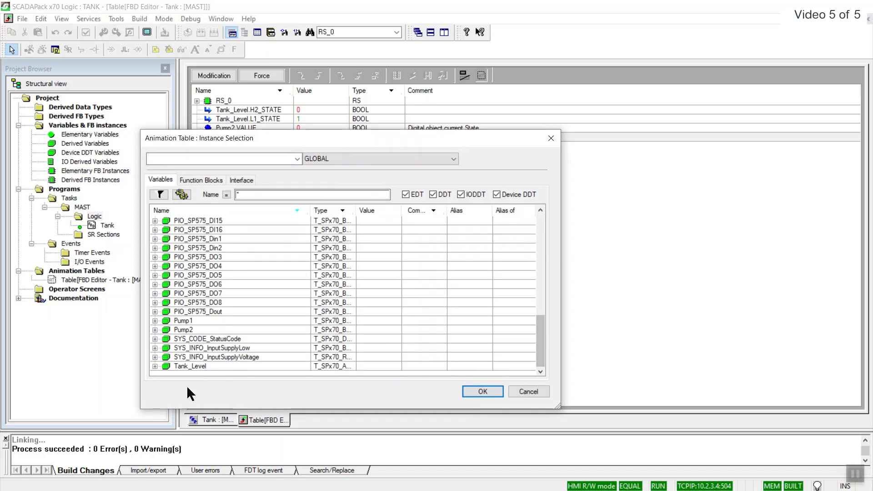
click(154, 365)
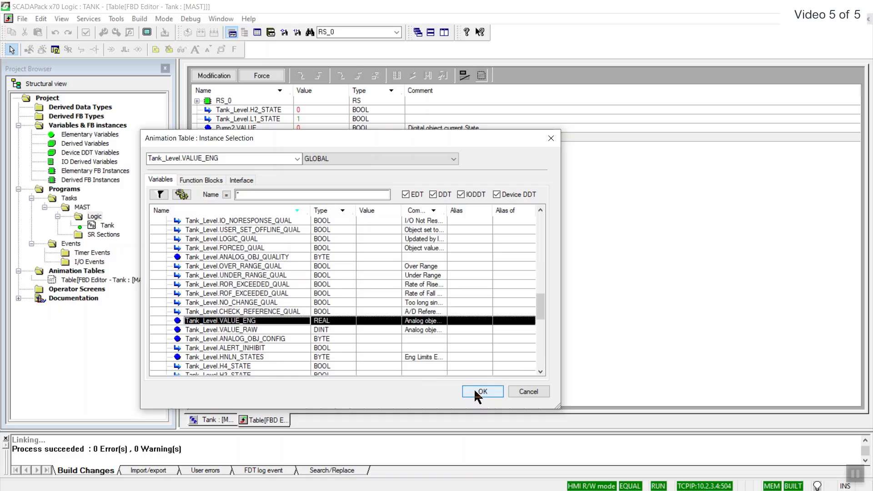
click(481, 392)
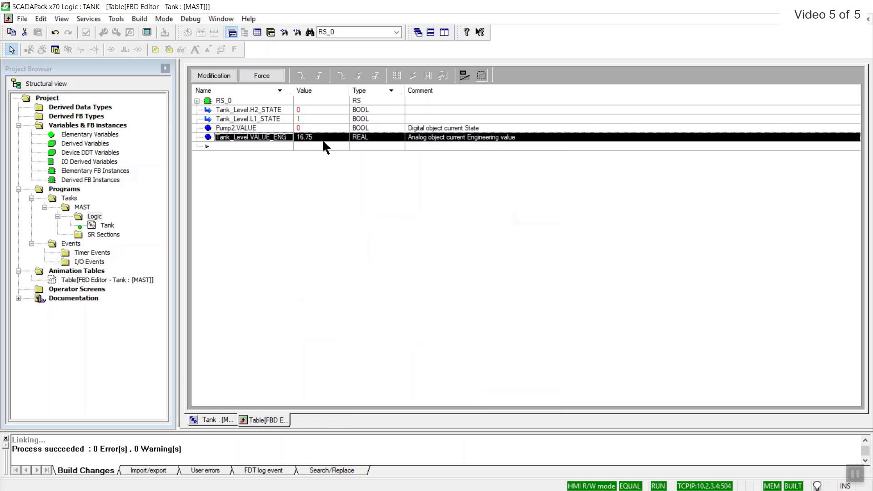
click(248, 119)
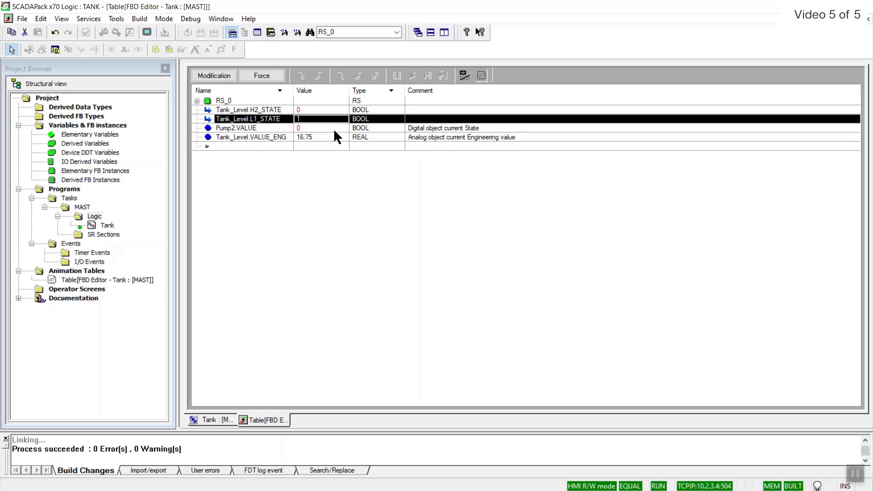
click(106, 279)
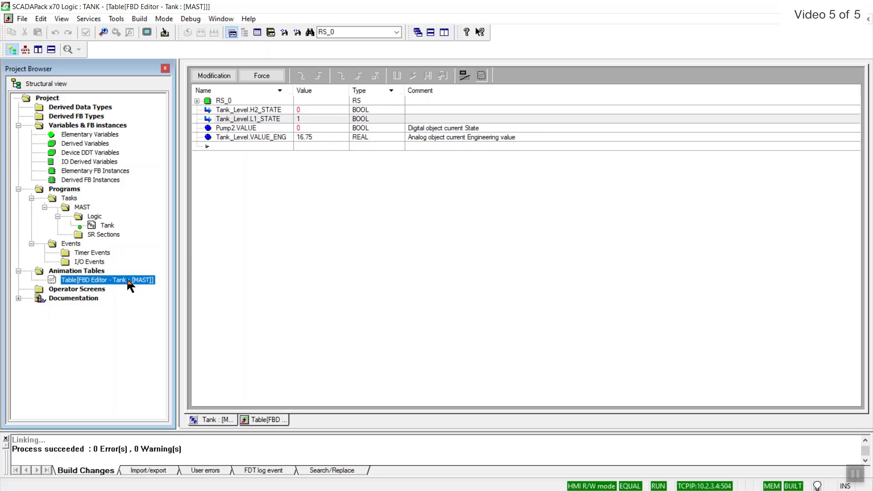
Apply the animation table's properties and tile it vertically beside the live Tank FBD.
right_click(107, 280)
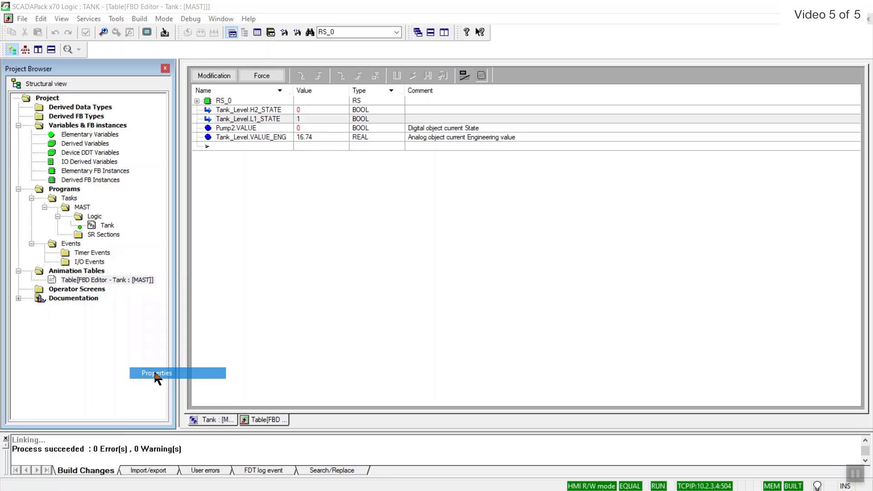
click(156, 372)
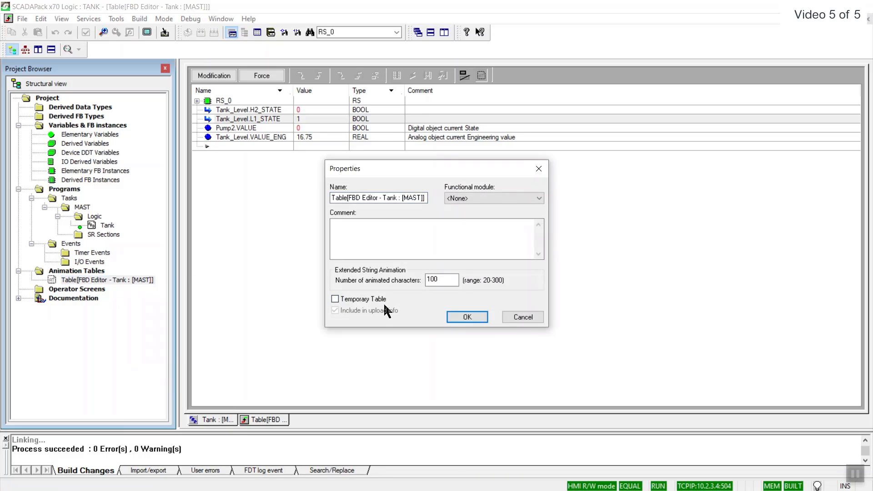
click(466, 317)
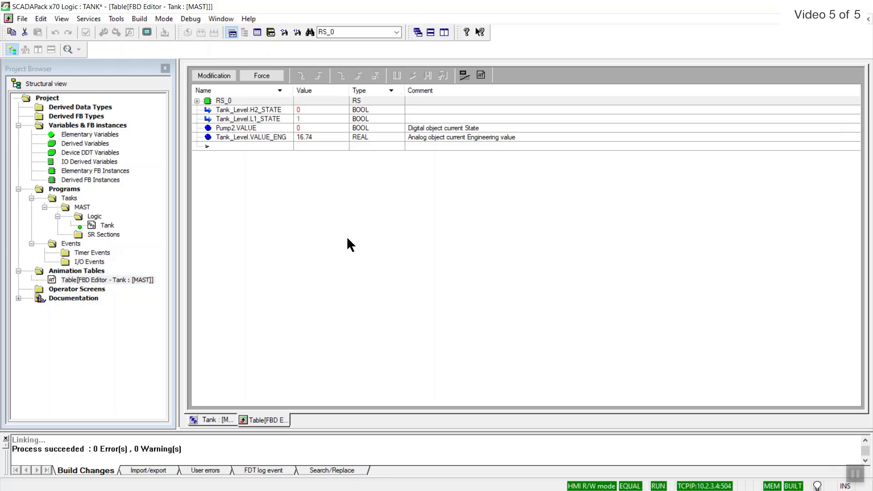
mouse_move(426, 106)
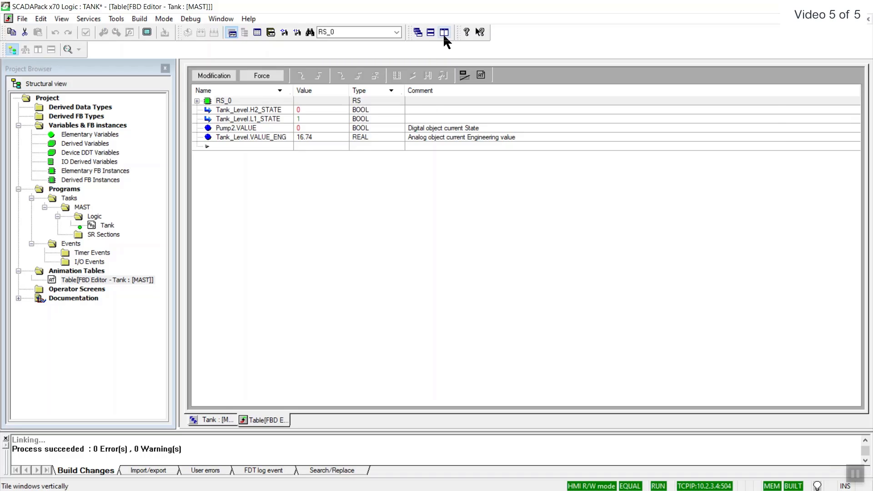
click(443, 32)
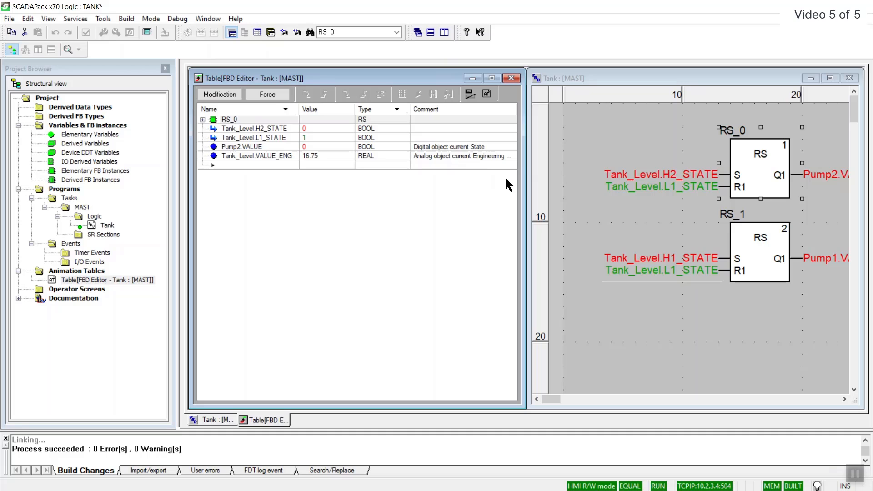